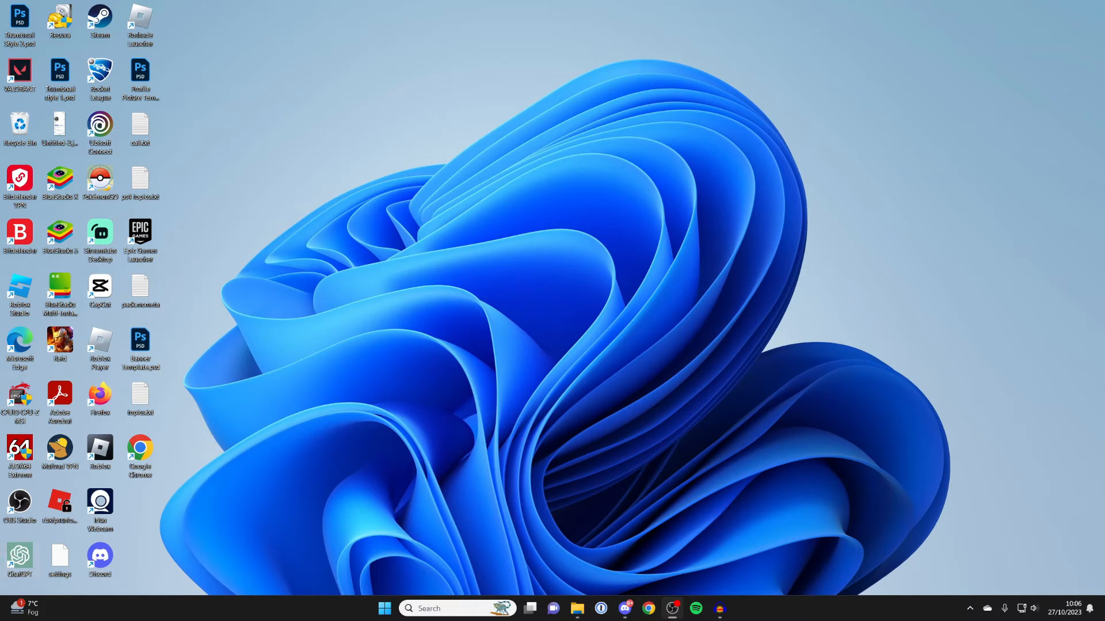
Bring up the Project panel listing PC screen only, Duplicate, Extend and Second screen only
{"action": "key", "text": "win+p"}
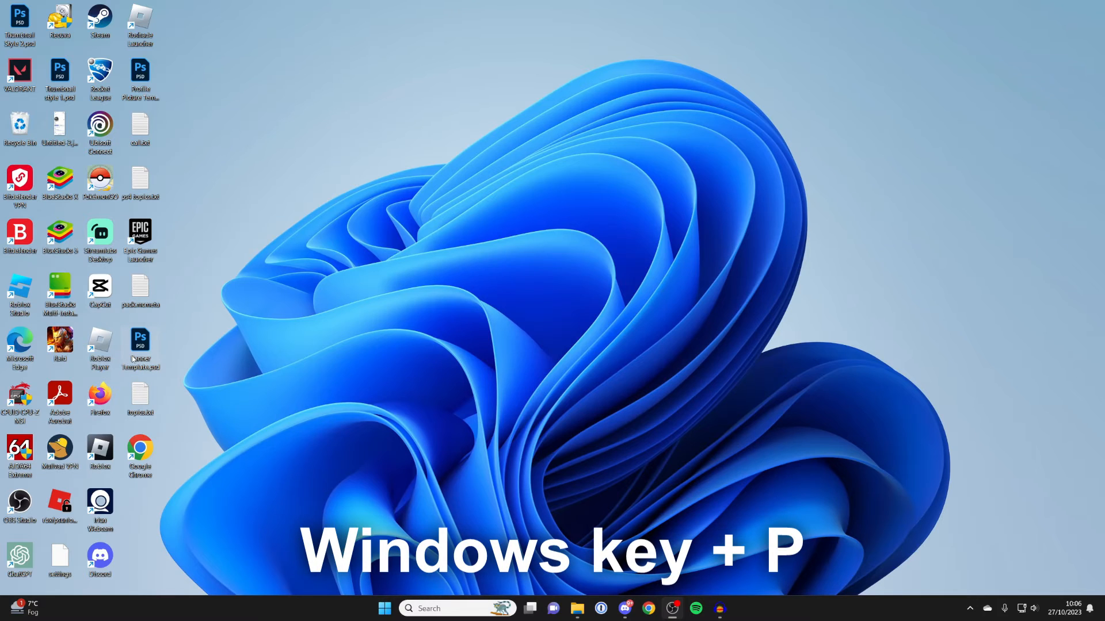
{"action": "key", "text": "win+p"}
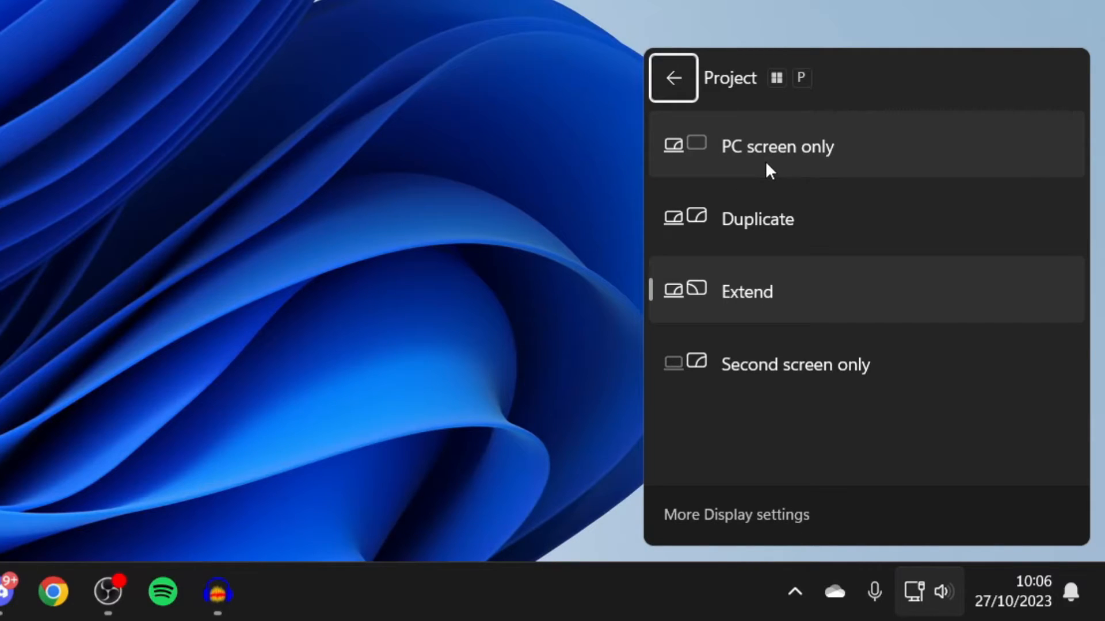
{"action": "mouse_move", "coordinate": [812, 179]}
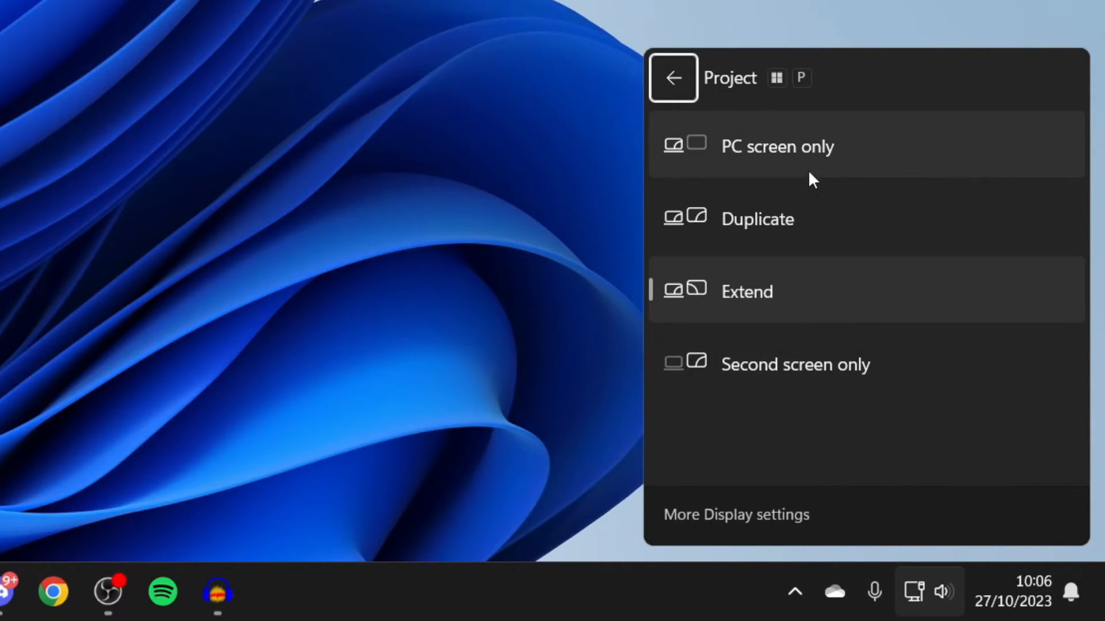
{"action": "mouse_move", "coordinate": [793, 229]}
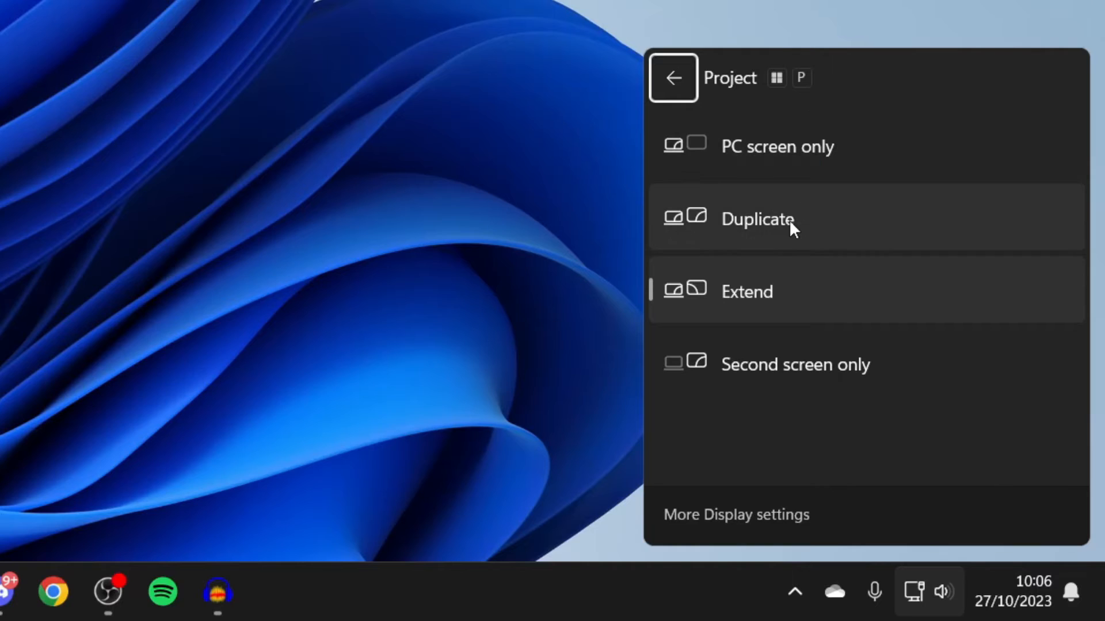
{"action": "mouse_move", "coordinate": [787, 393]}
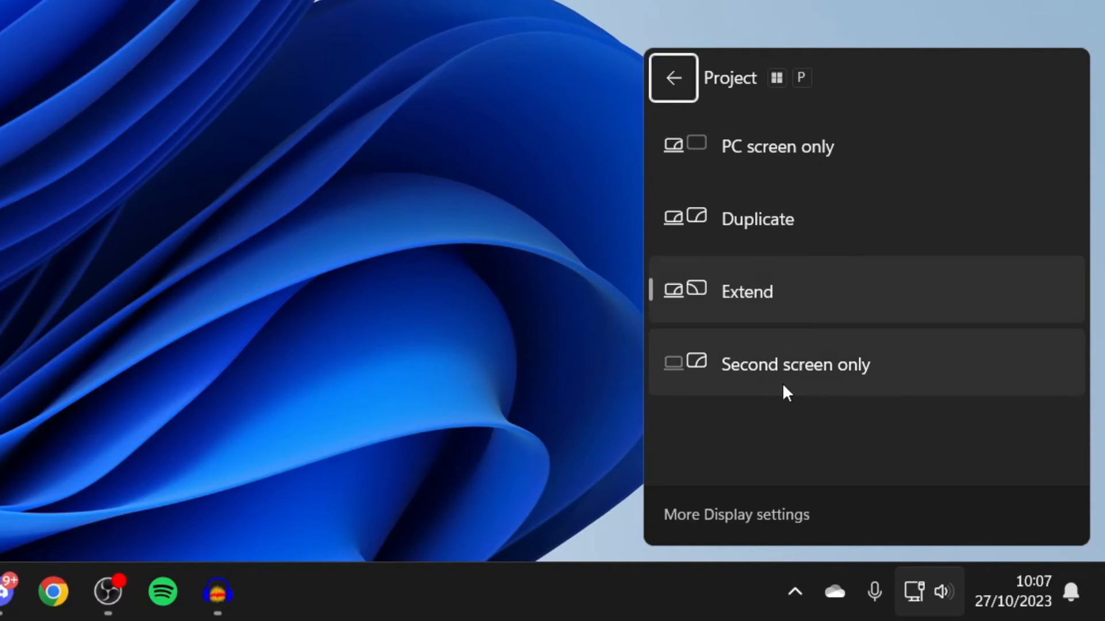
{"action": "mouse_move", "coordinate": [743, 423]}
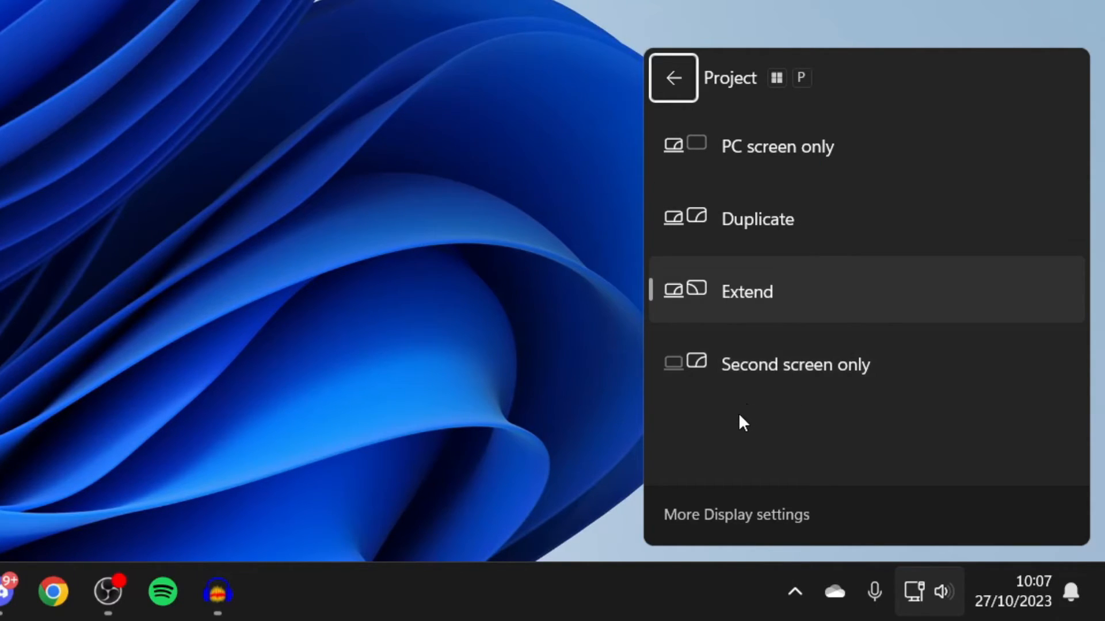
{"action": "mouse_move", "coordinate": [684, 382]}
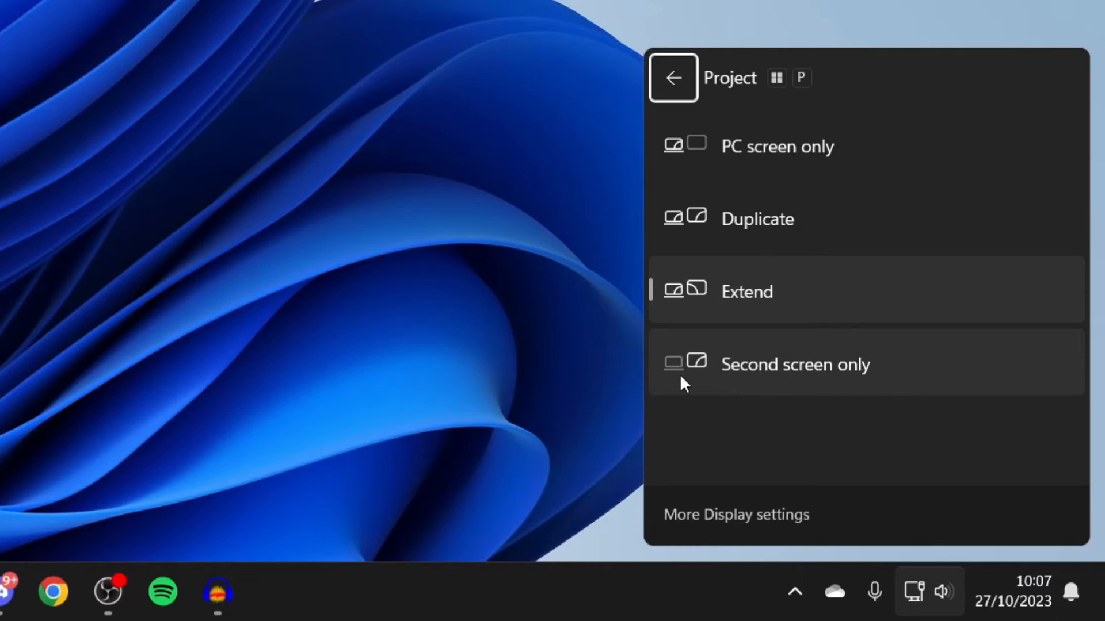
{"action": "mouse_move", "coordinate": [706, 382]}
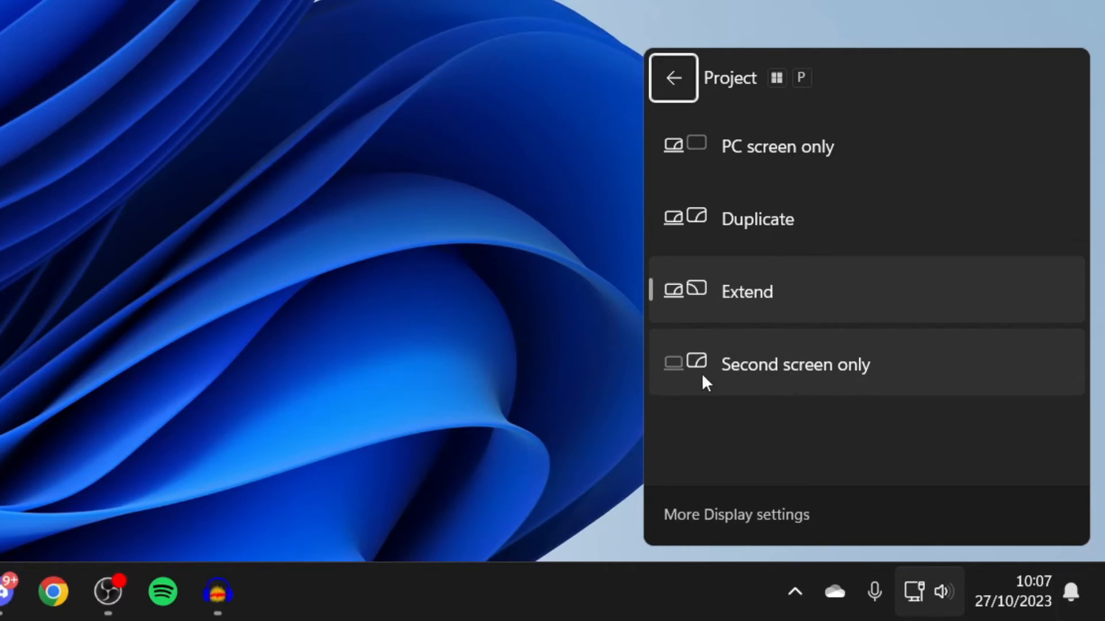
{"action": "mouse_move", "coordinate": [888, 386]}
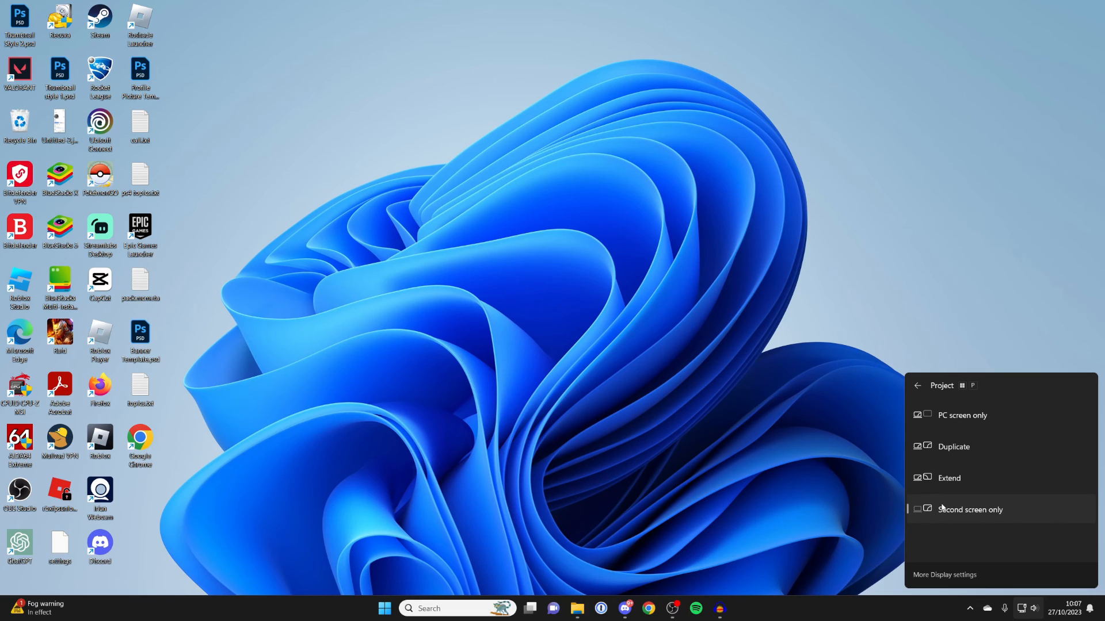
{"action": "mouse_move", "coordinate": [997, 426]}
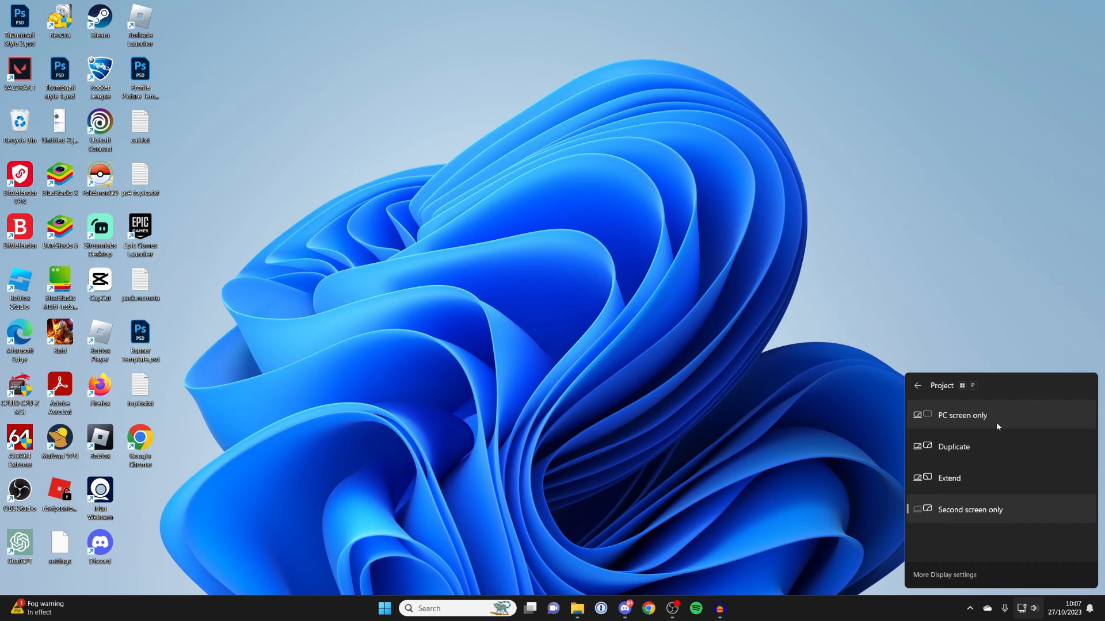